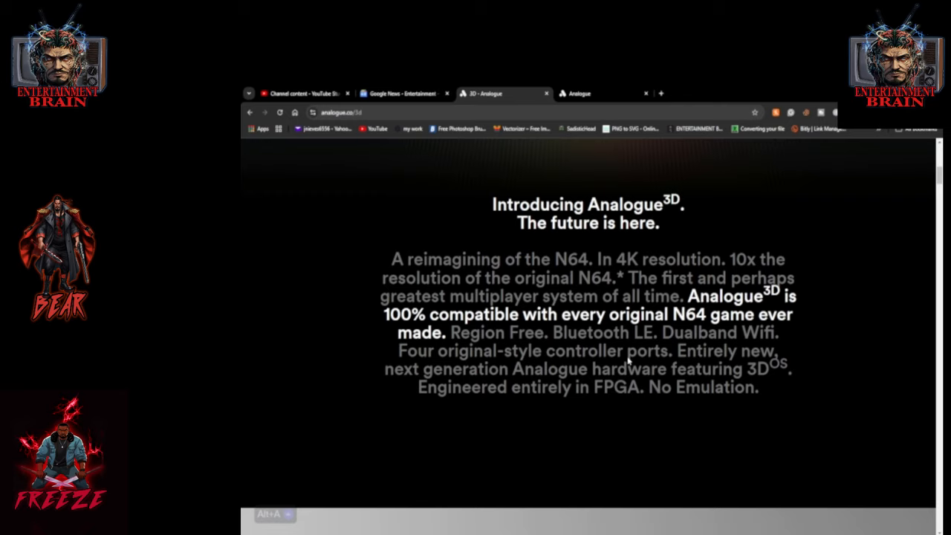
mouse_move(880, 196)
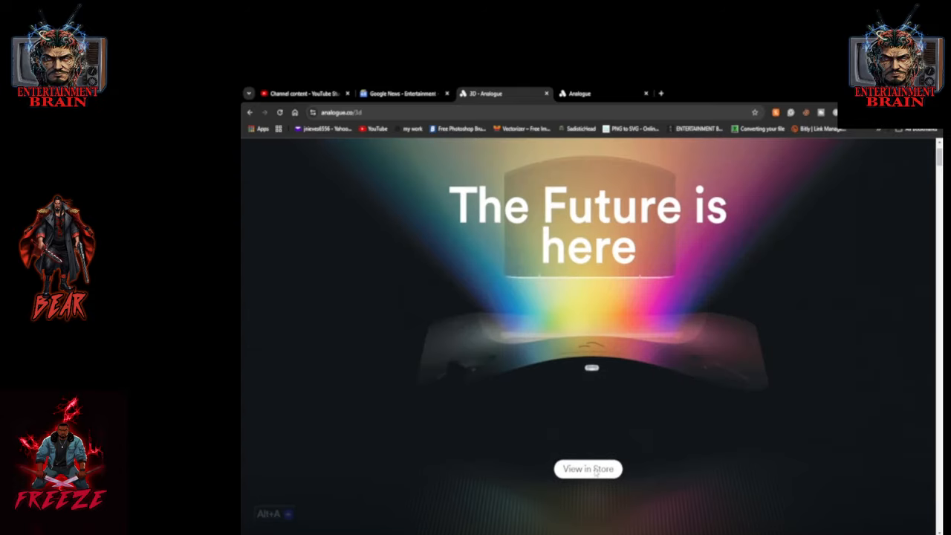
Step: Use 'View in Store' to reach the store listing of Analogue 3D consoles and controllers
click(588, 469)
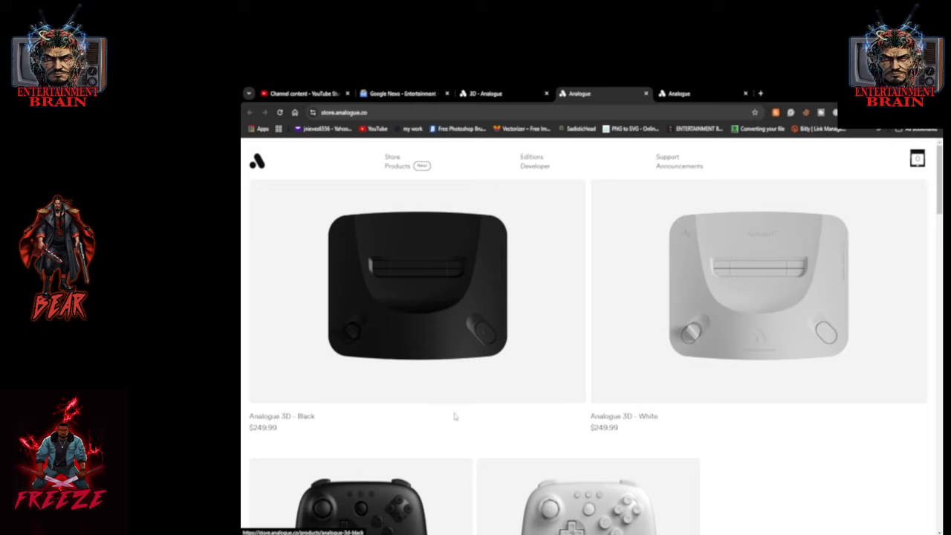
Step: Open the 'Analogue 3D - Black' product page at $249.99 from the store grid
scroll(down, 3)
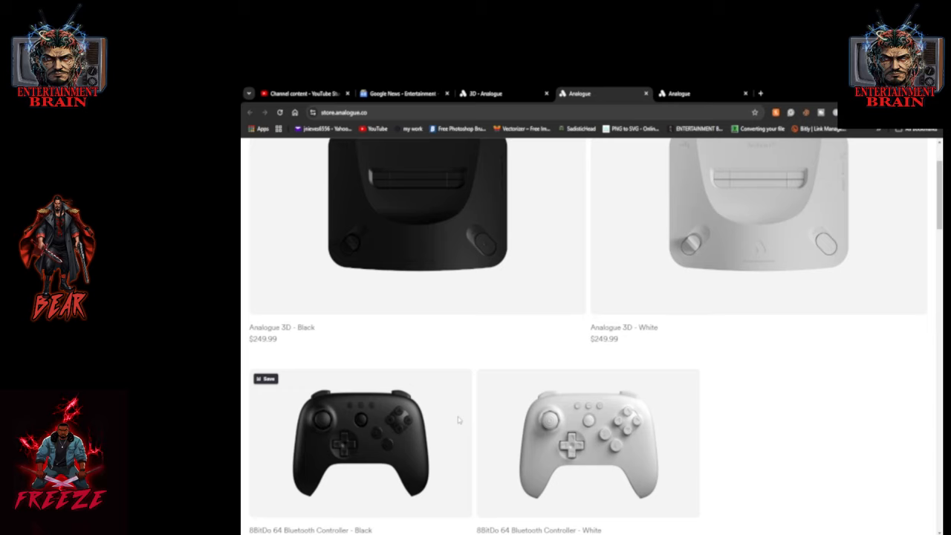
click(417, 215)
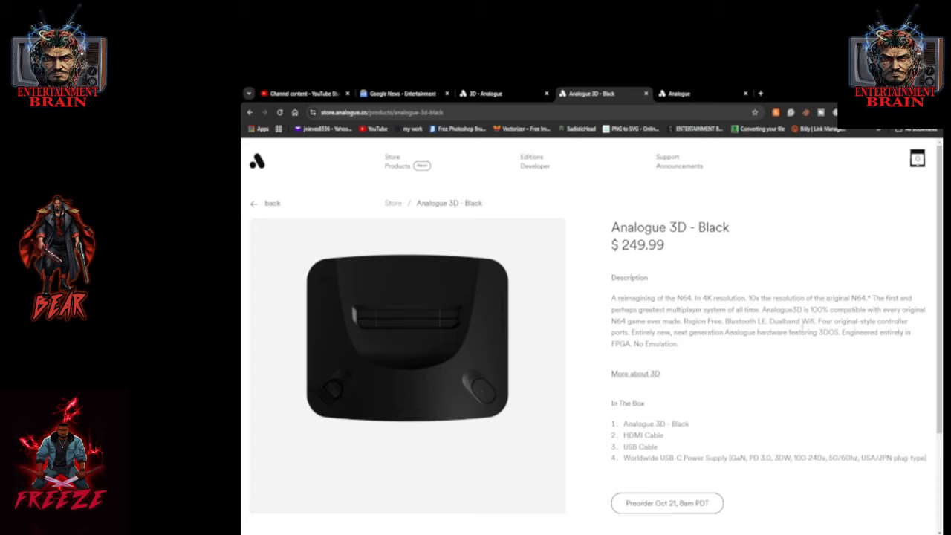
mouse_move(740, 404)
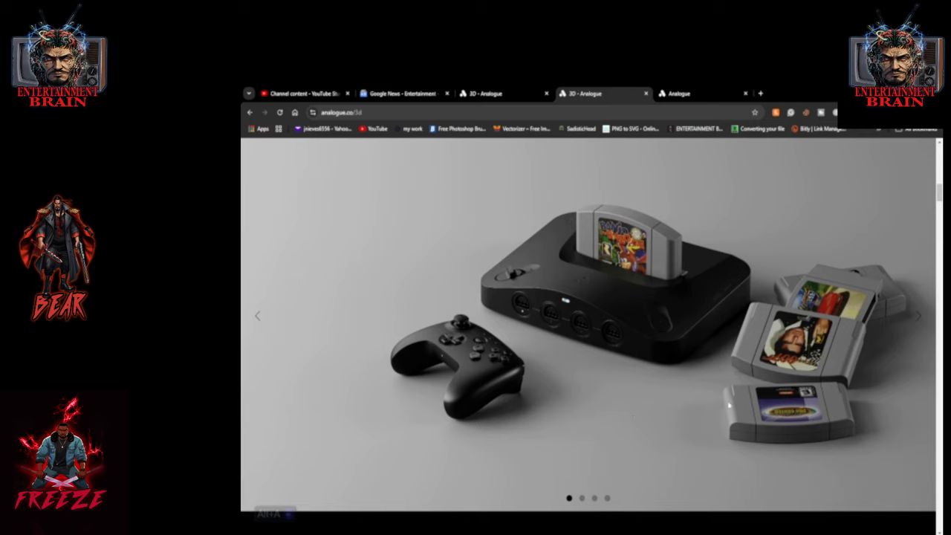
Step: Advance the photo gallery three slides to the white console with controller and N64 cartridges
click(918, 315)
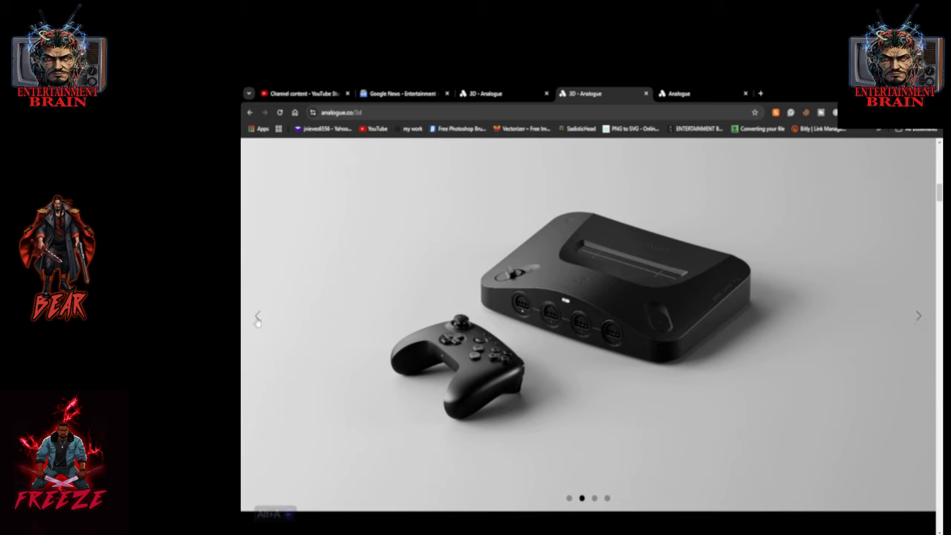
mouse_move(817, 320)
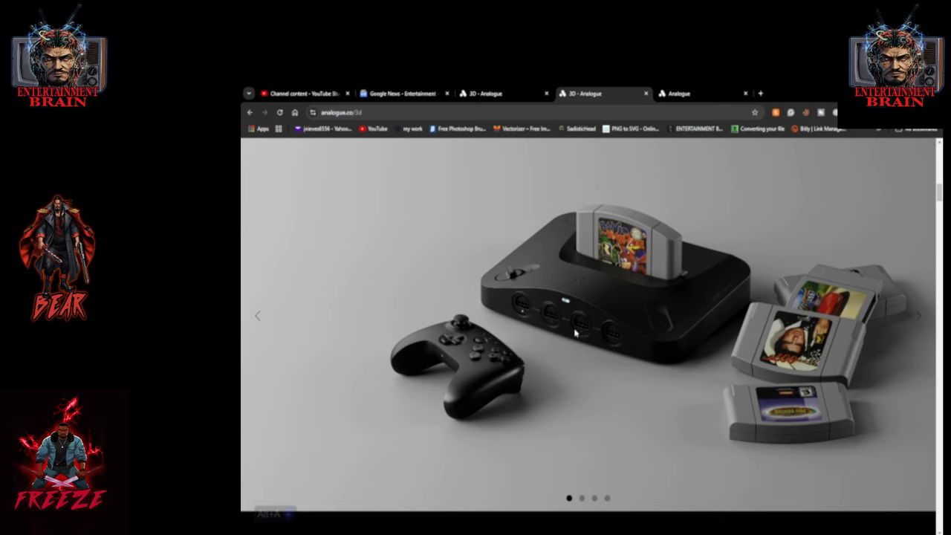
mouse_move(668, 271)
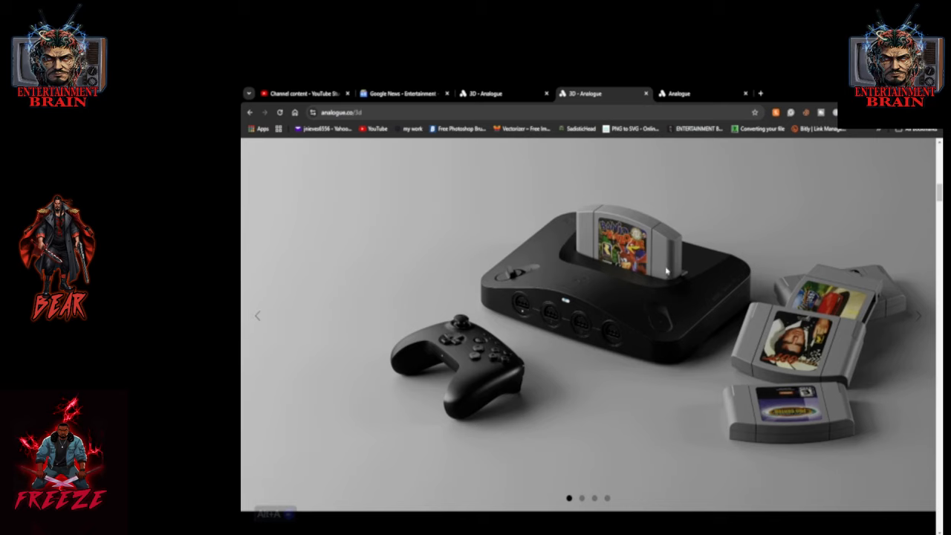
mouse_move(925, 329)
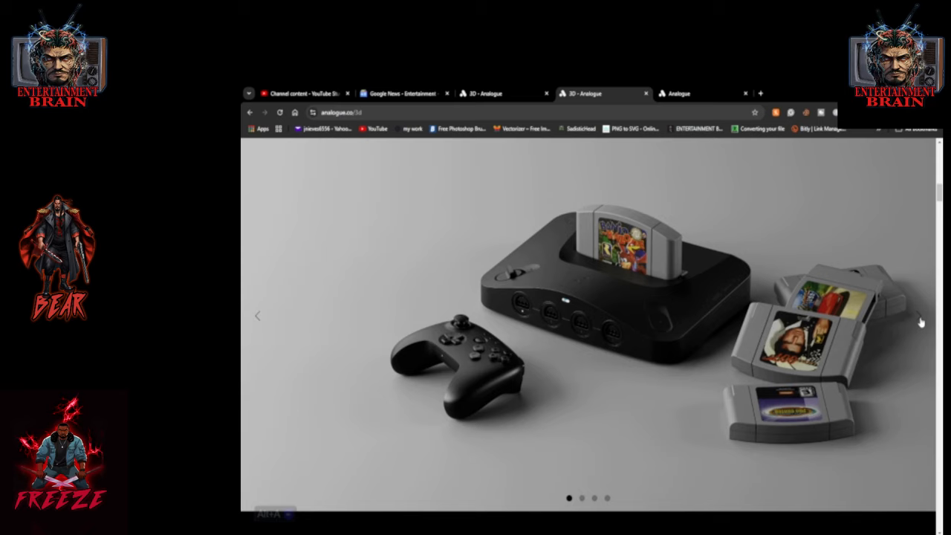
mouse_move(919, 321)
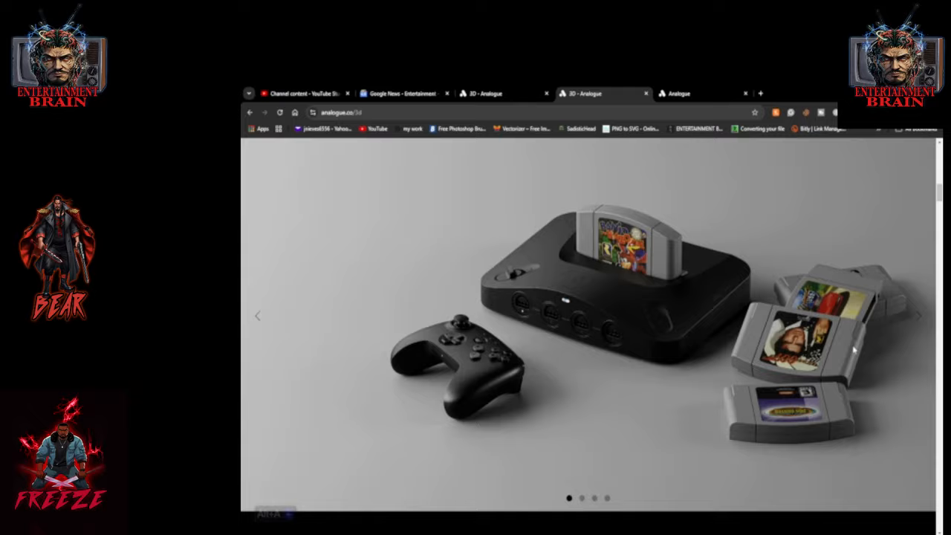
scroll(down, 3)
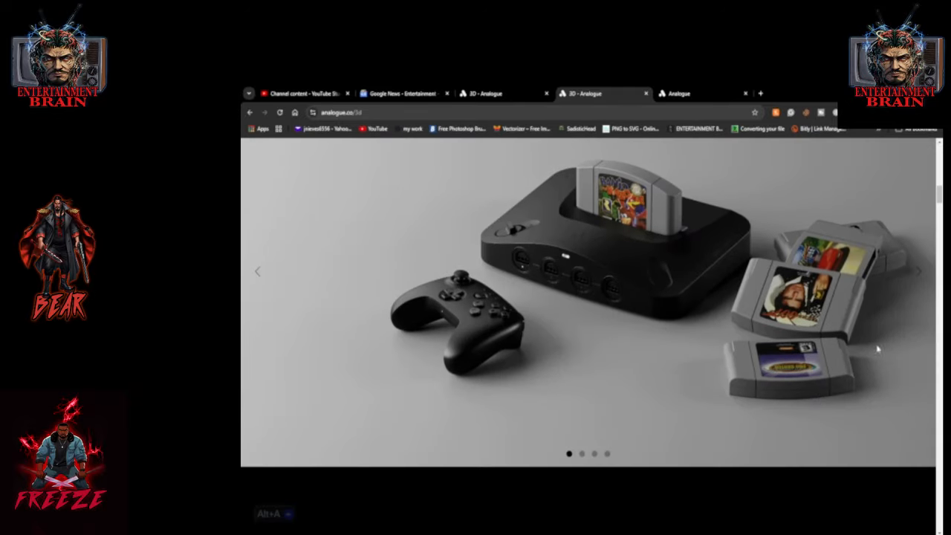
click(918, 271)
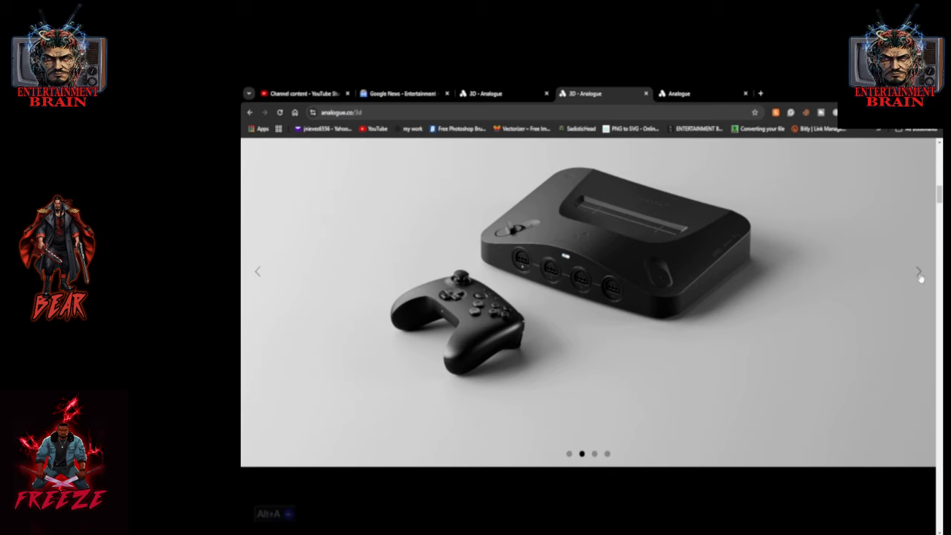
click(918, 270)
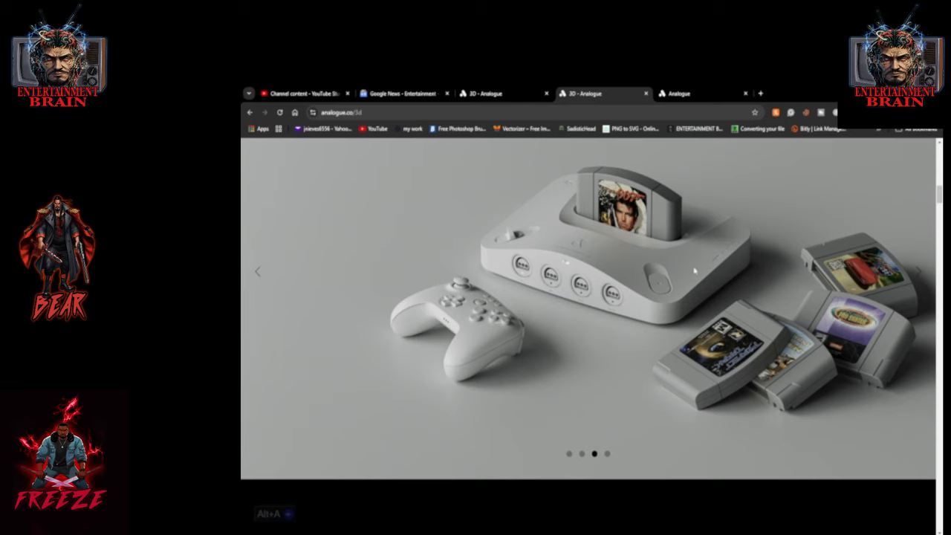
mouse_move(737, 312)
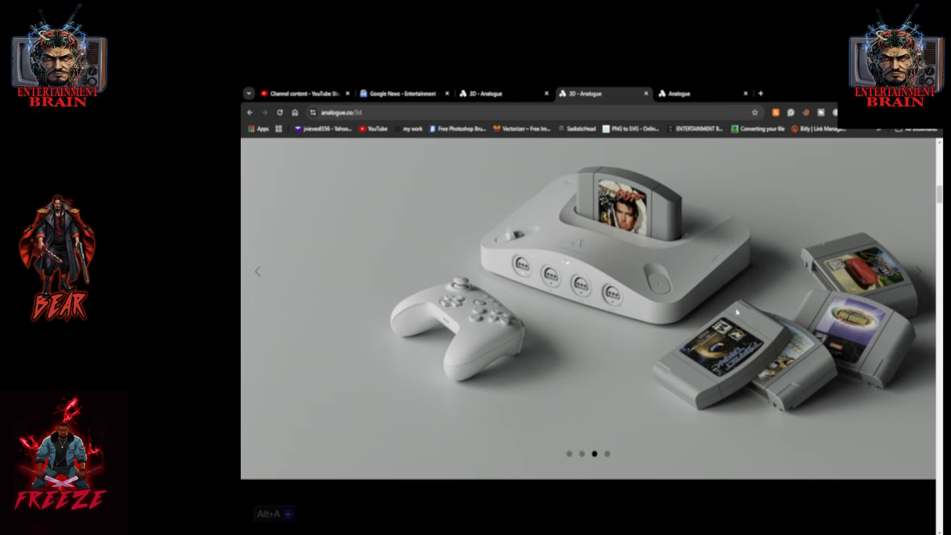
mouse_move(756, 267)
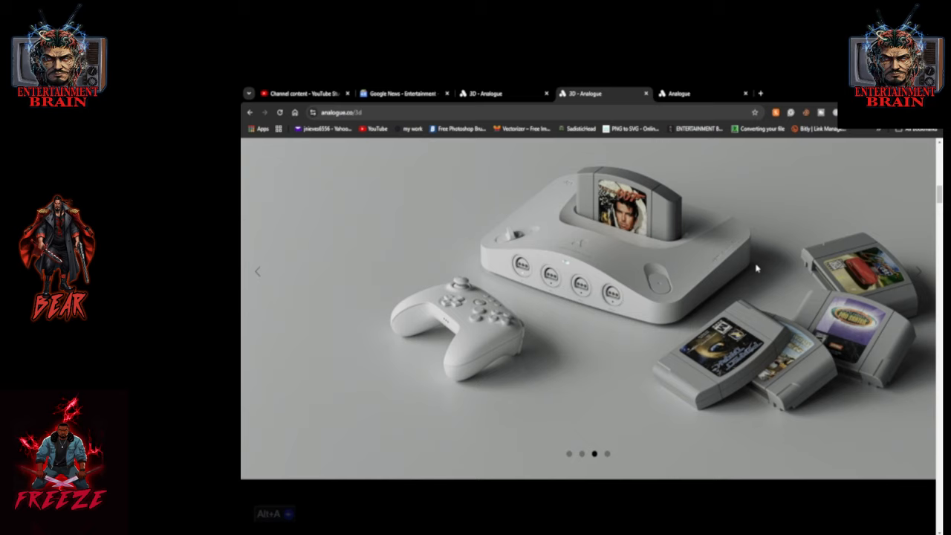
mouse_move(752, 269)
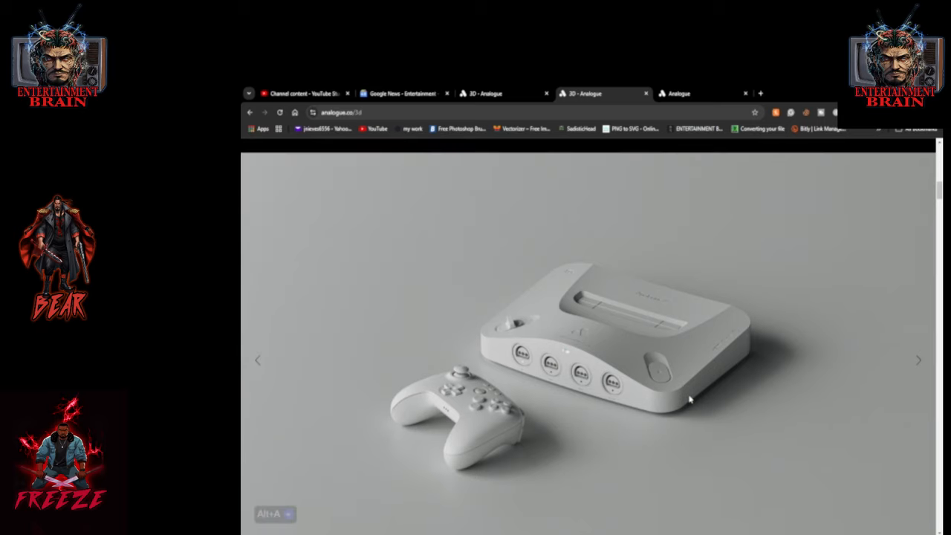
Step: Scroll the announcement around the gallery toward the 'The Future is here' banner
scroll(down, 3)
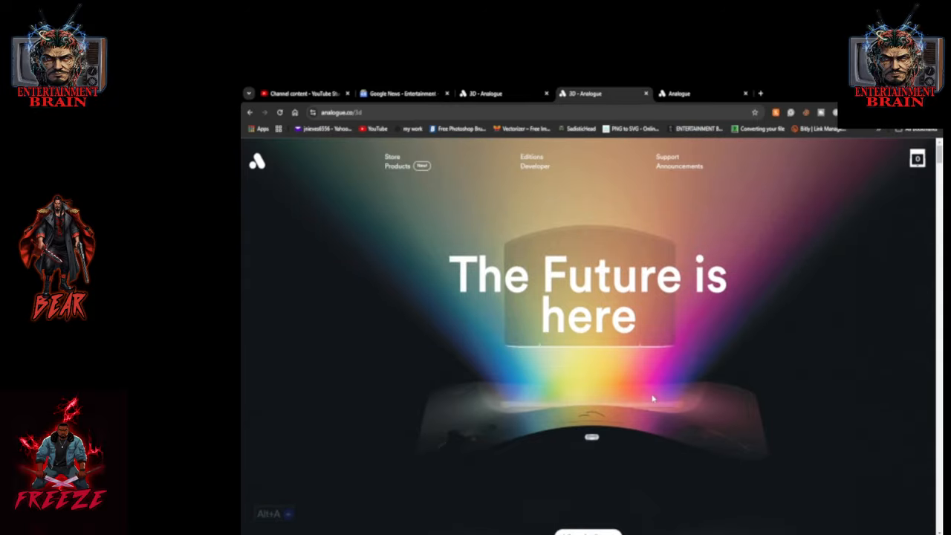
mouse_move(609, 407)
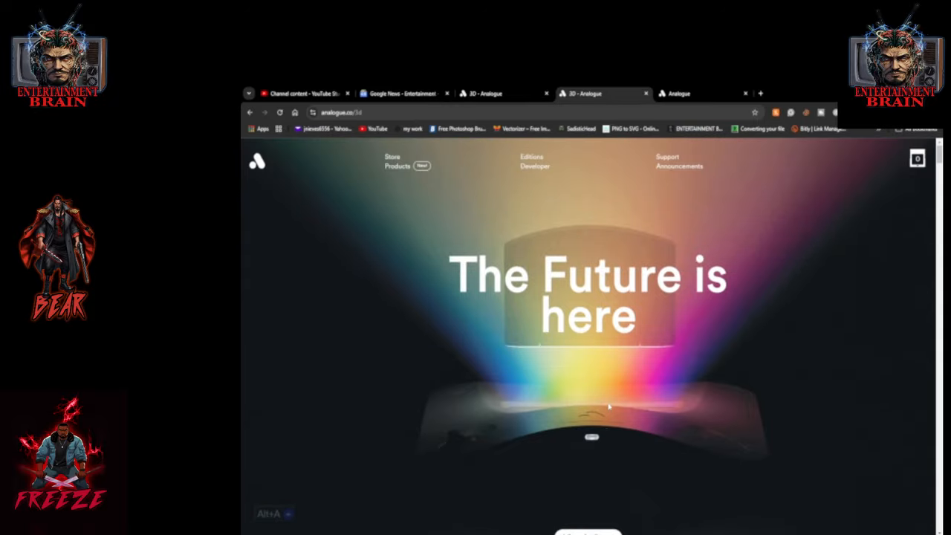
Step: Reopen the store listing of Analogue 3D consoles via 'View in Store'
scroll(down, 3)
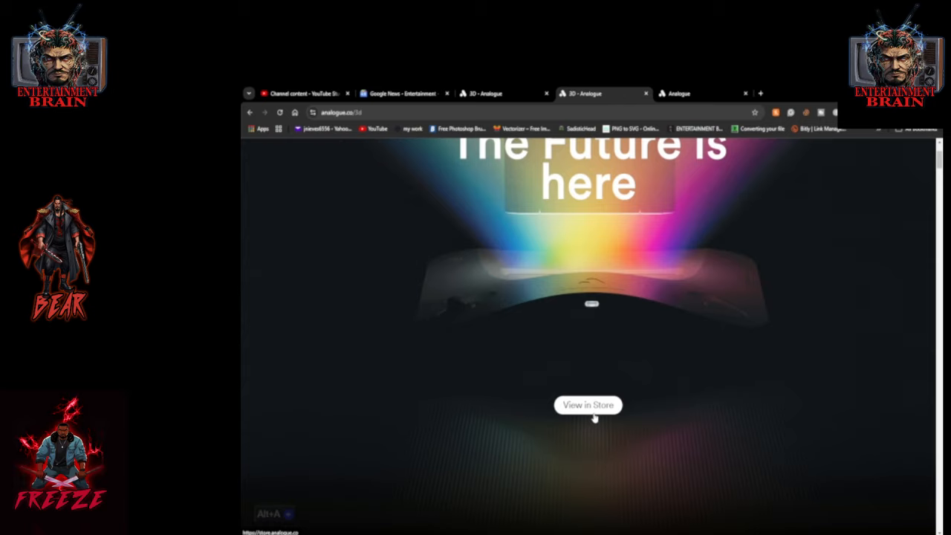
click(588, 404)
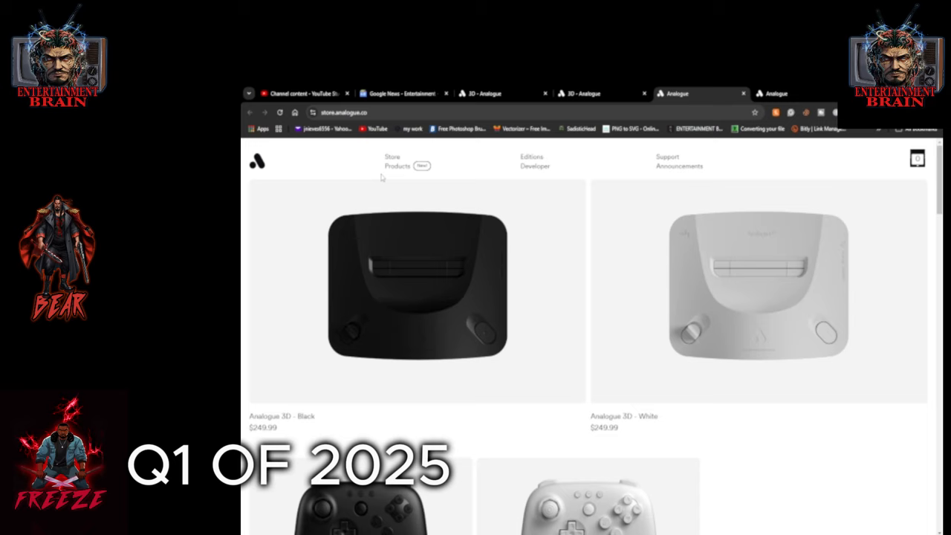
mouse_move(258, 165)
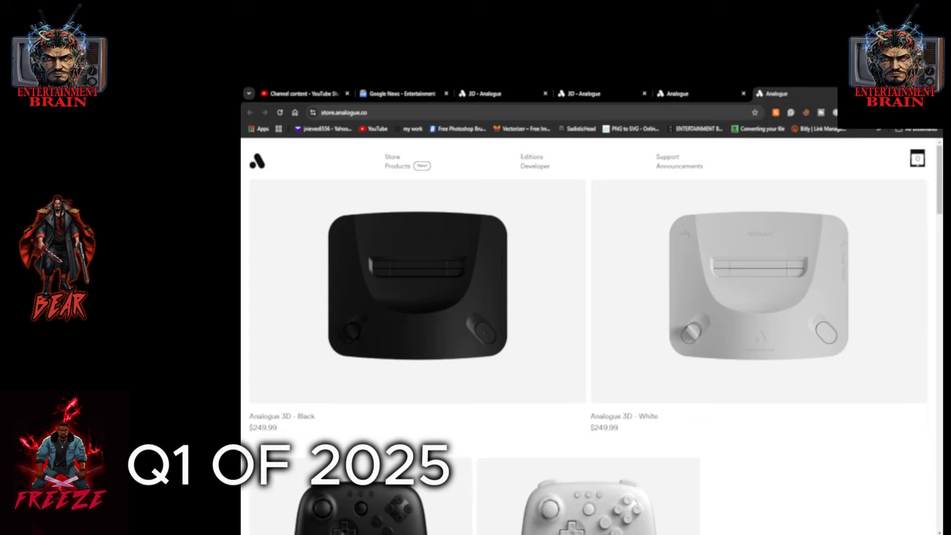
Step: Return to the announcement and go back into the store product listing
click(587, 92)
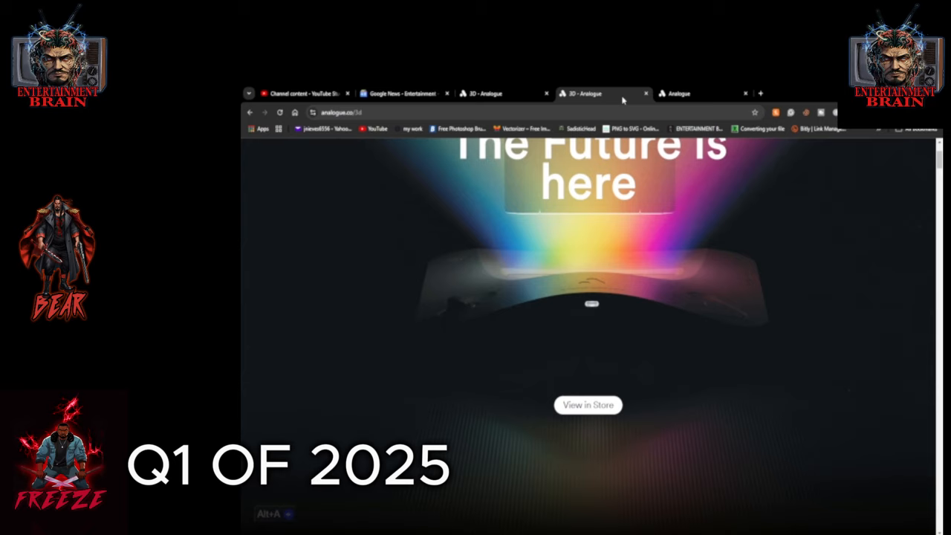
mouse_move(642, 157)
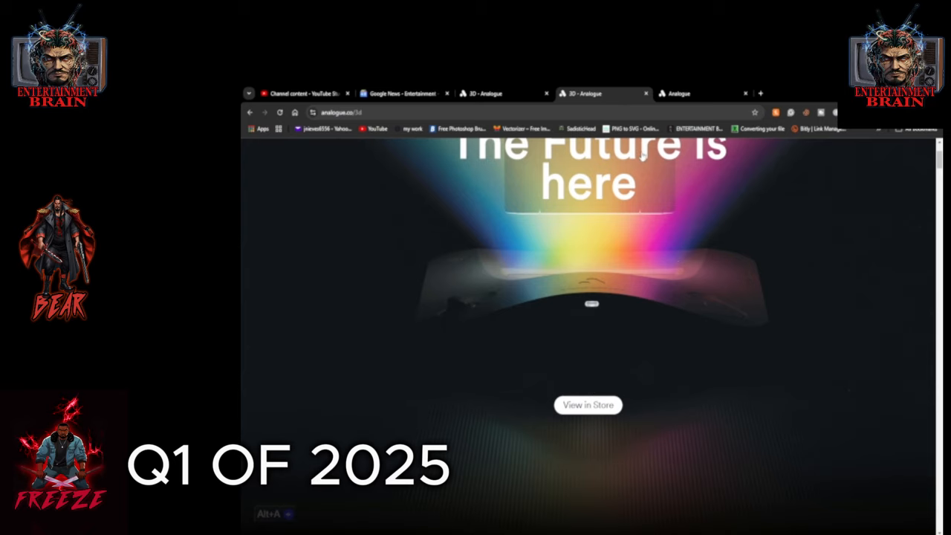
click(589, 404)
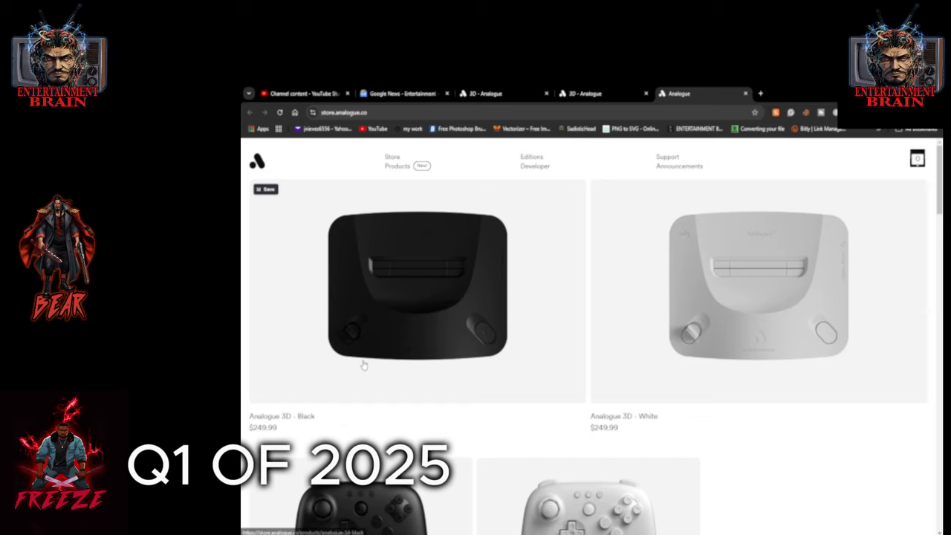
mouse_move(537, 324)
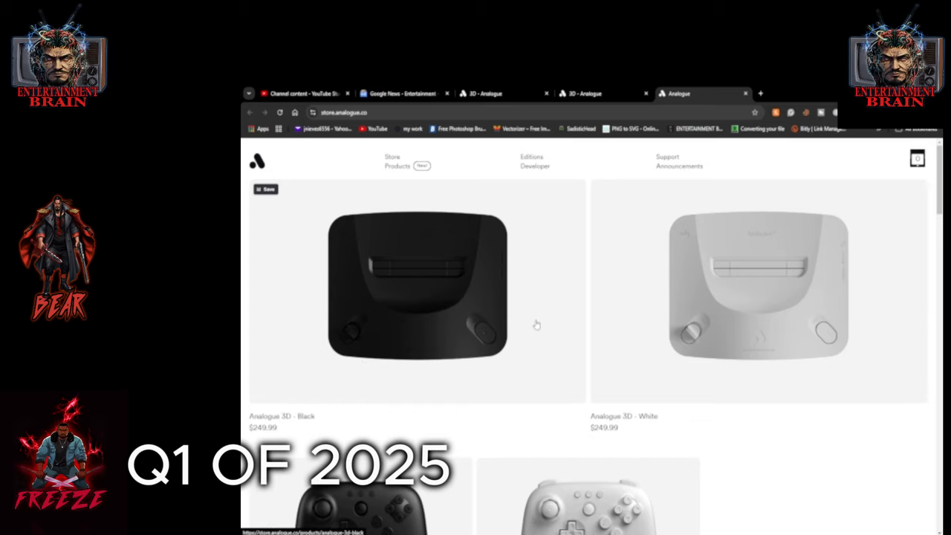
mouse_move(428, 390)
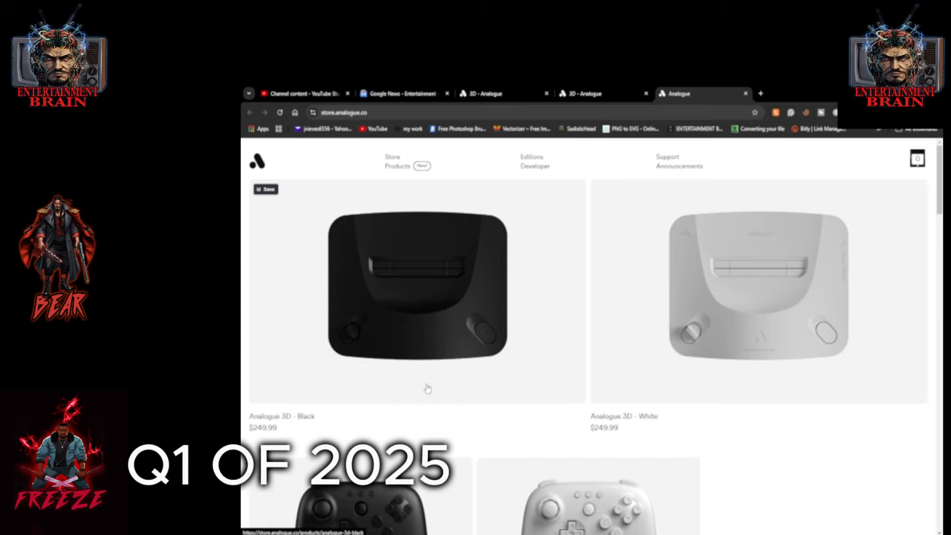
Step: Open the Analogue 3D - Black product page again from the store grid
scroll(down, 3)
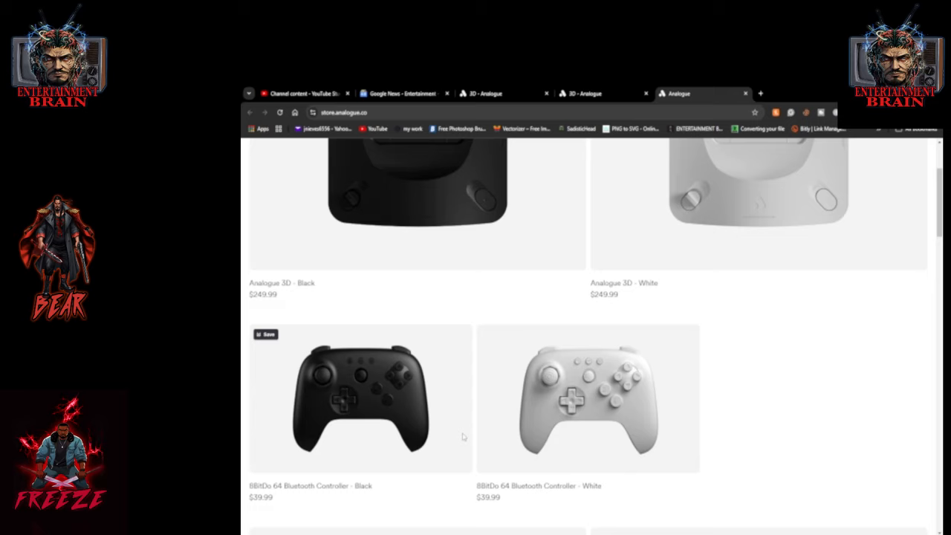
mouse_move(492, 423)
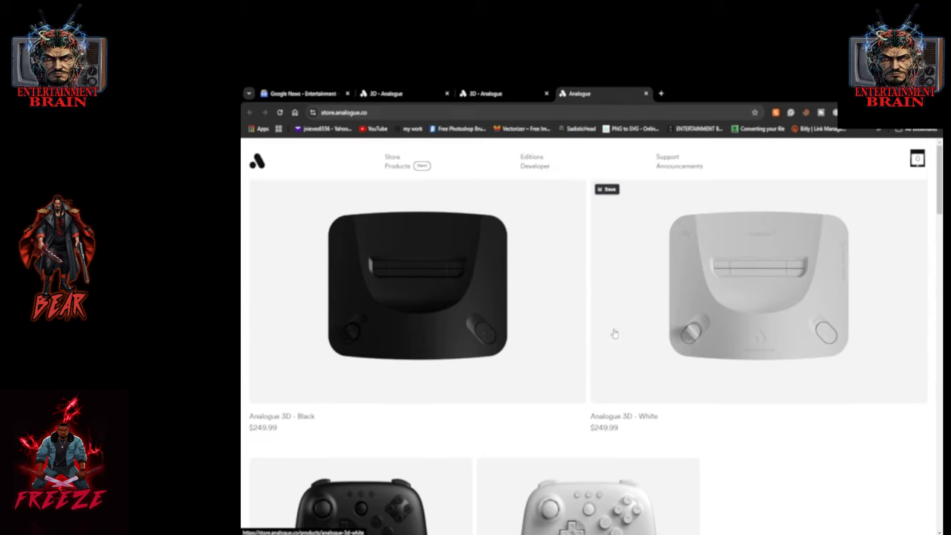
scroll(down, 3)
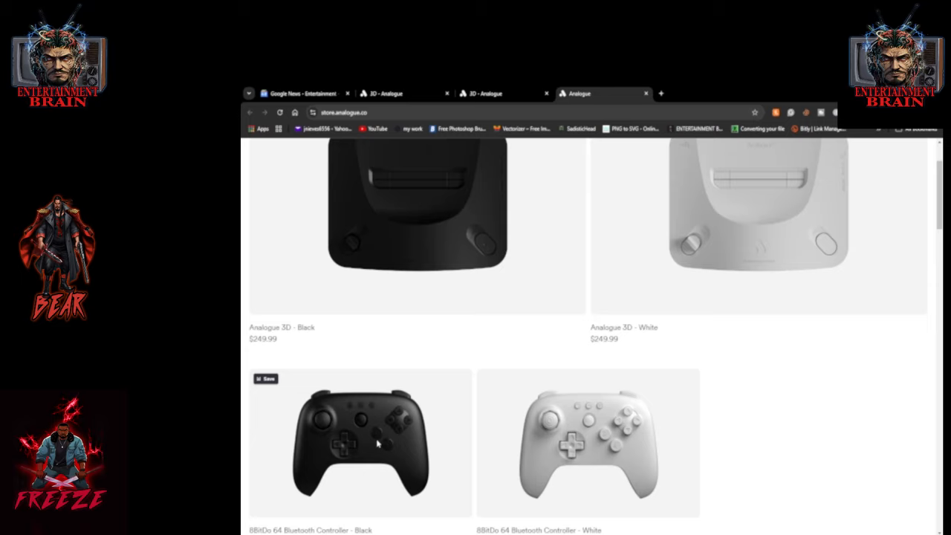
mouse_move(389, 425)
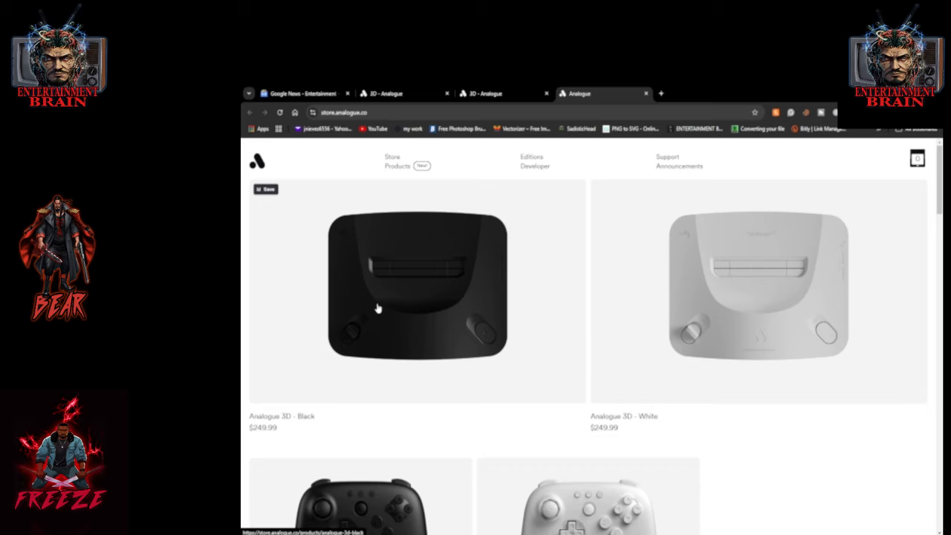
click(416, 290)
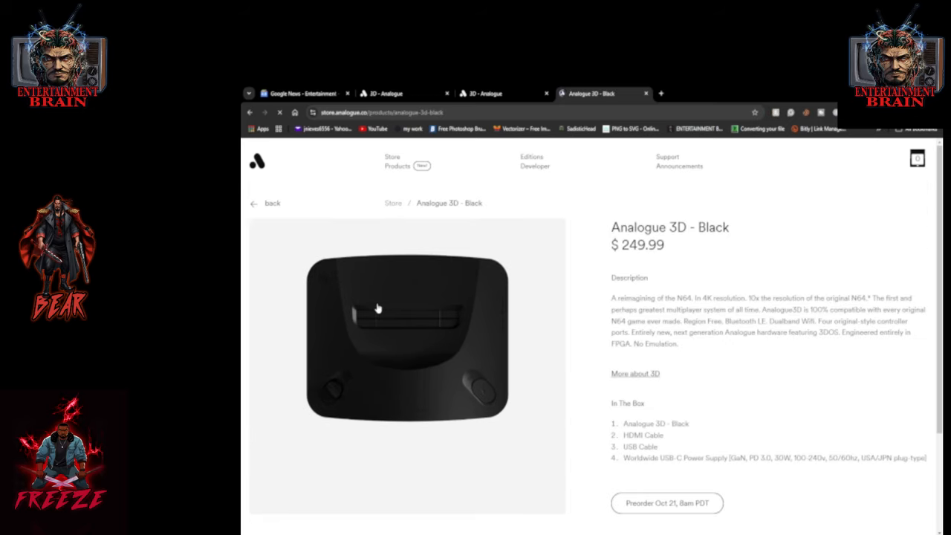
Step: Scroll through the black console product page's description and box contents
scroll(down, 3)
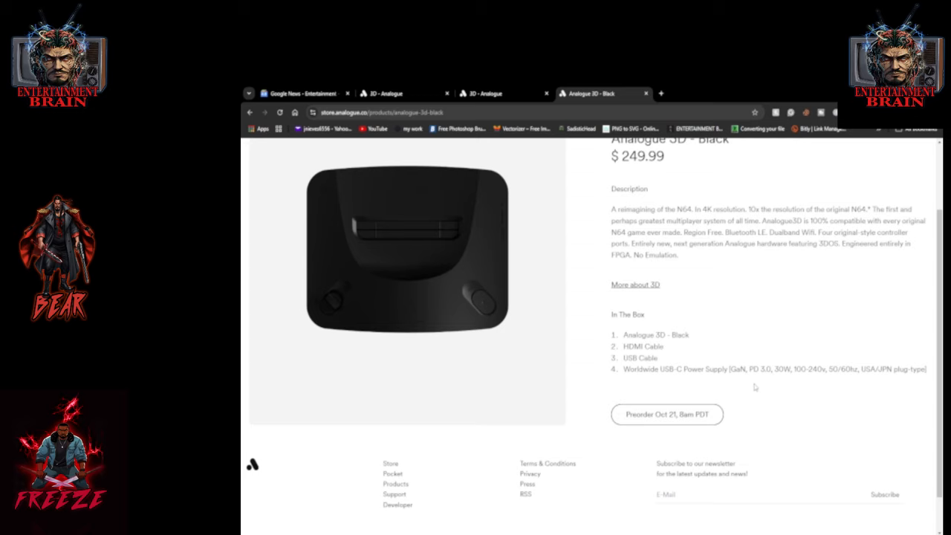
scroll(down, 3)
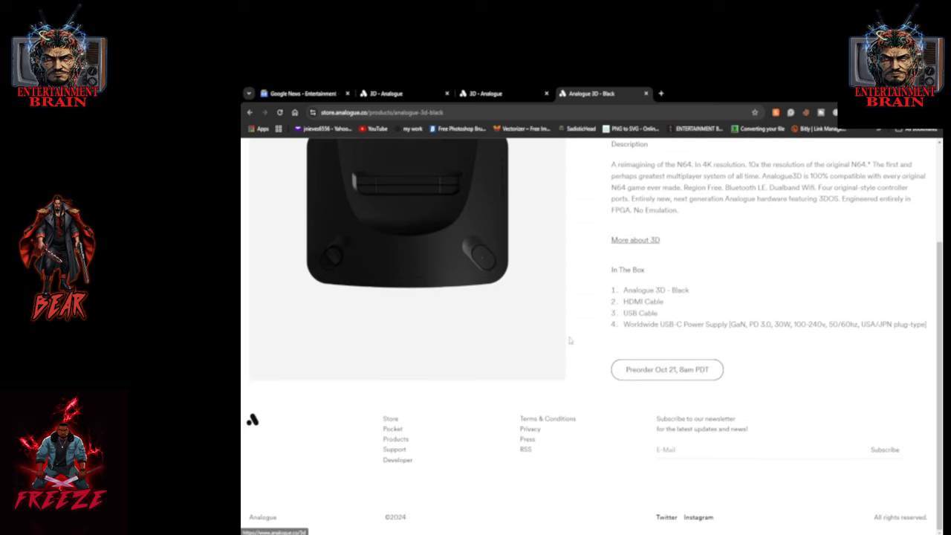
scroll(up, 3)
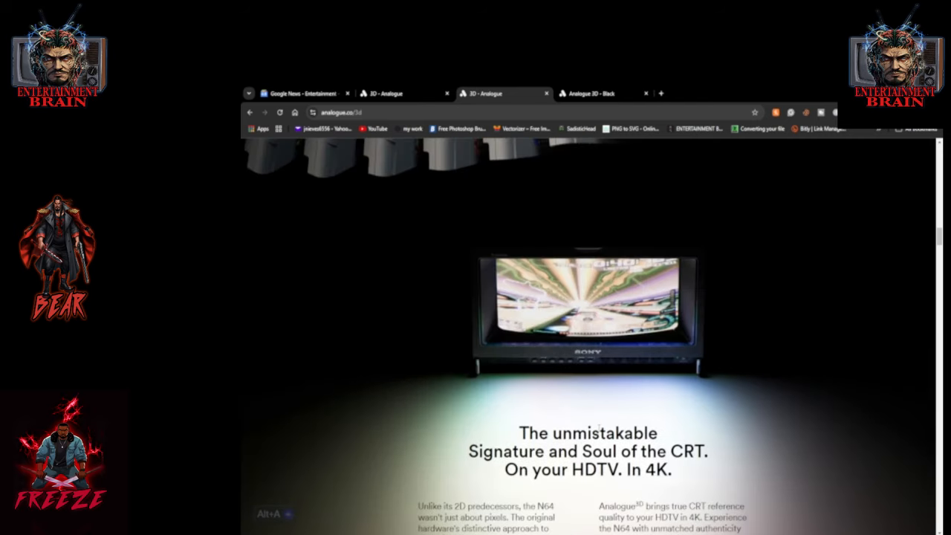
scroll(down, 3)
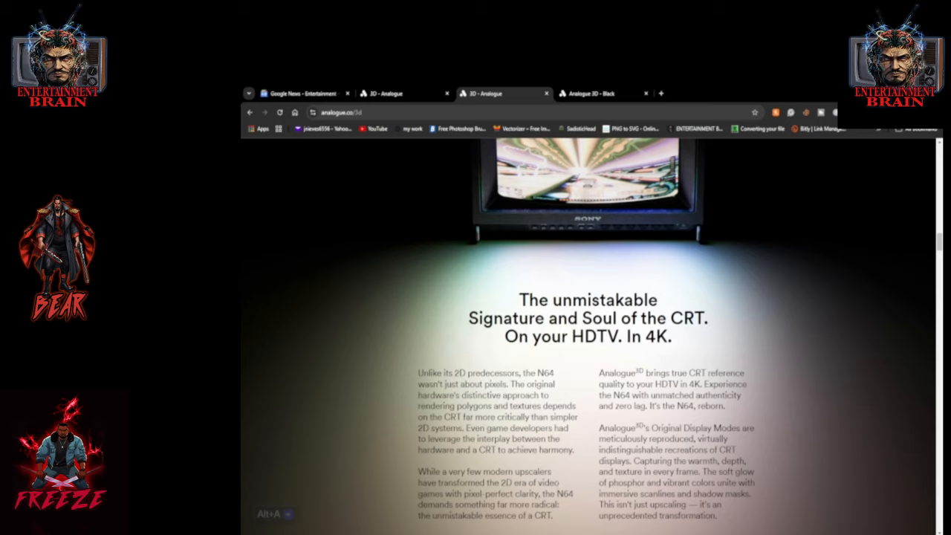
scroll(down, 3)
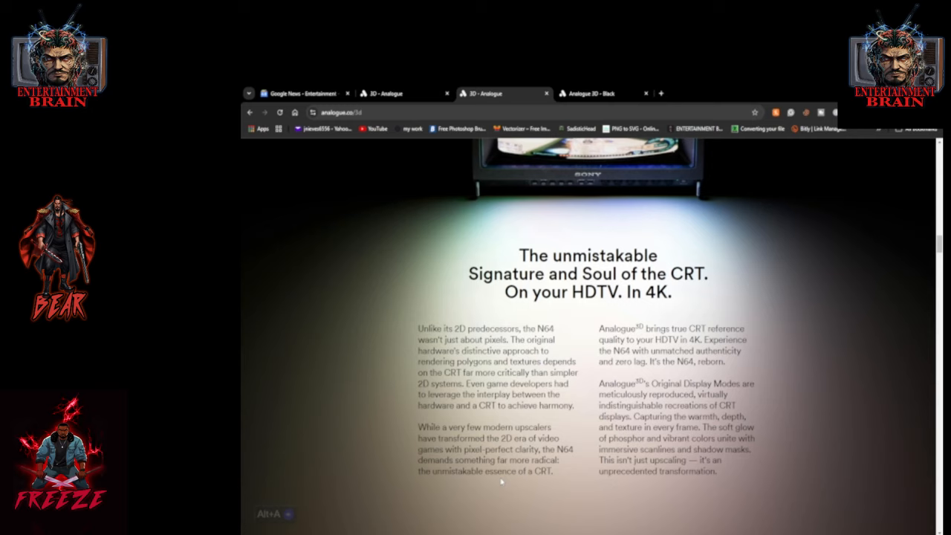
mouse_move(585, 458)
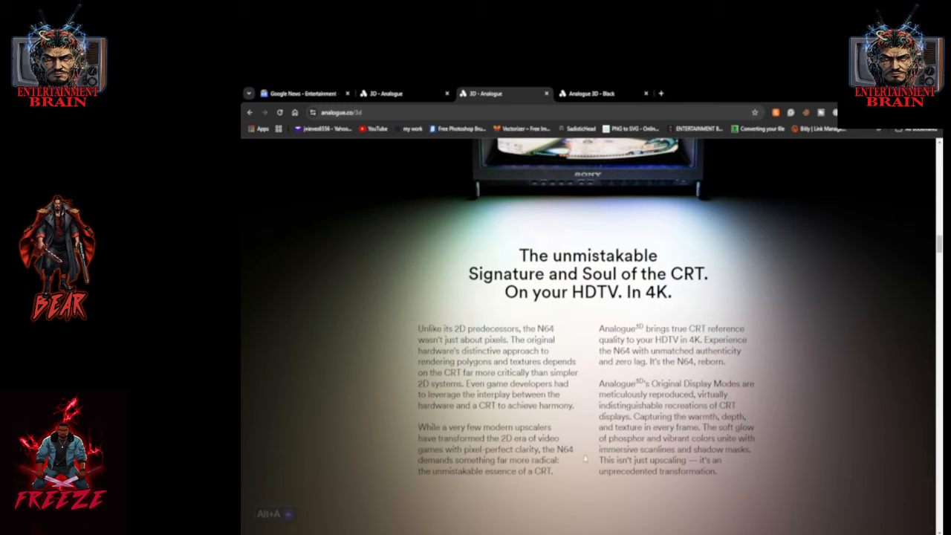
mouse_move(770, 333)
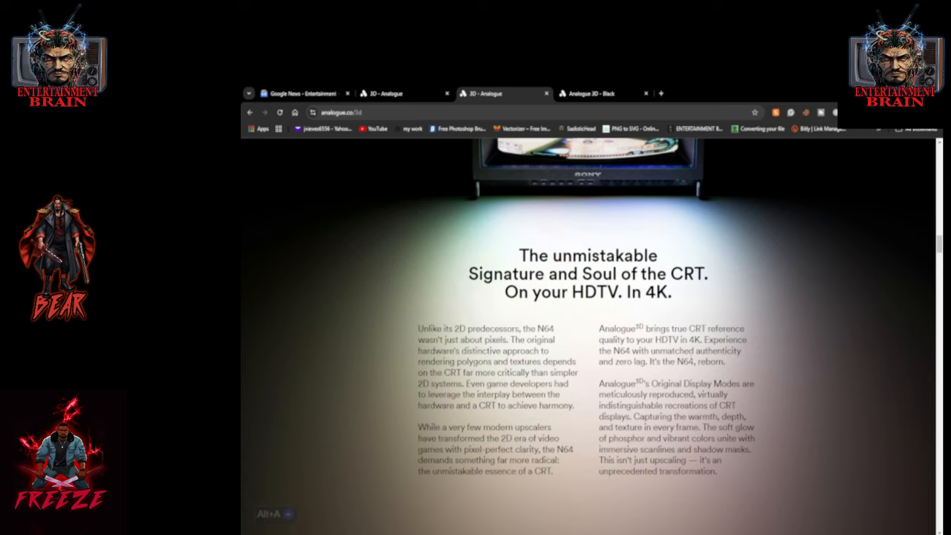
mouse_move(762, 345)
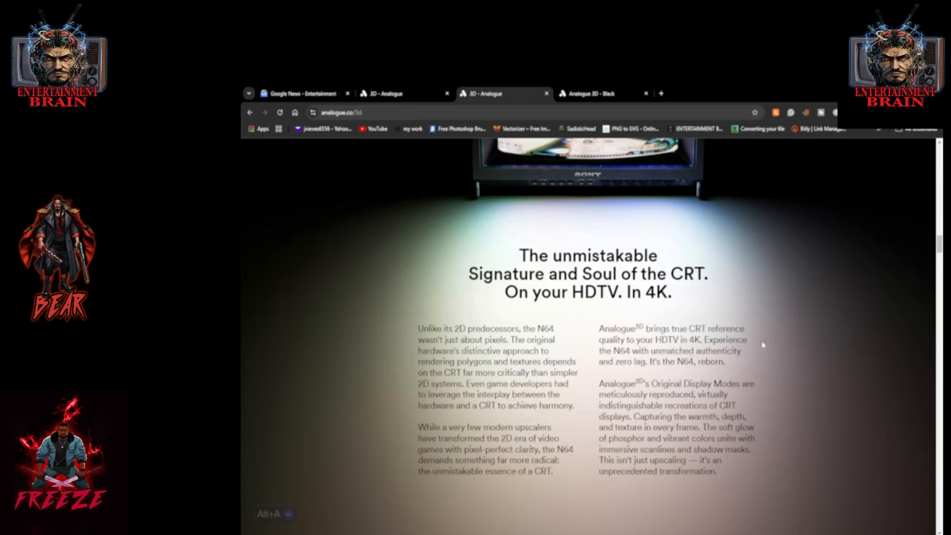
mouse_move(757, 379)
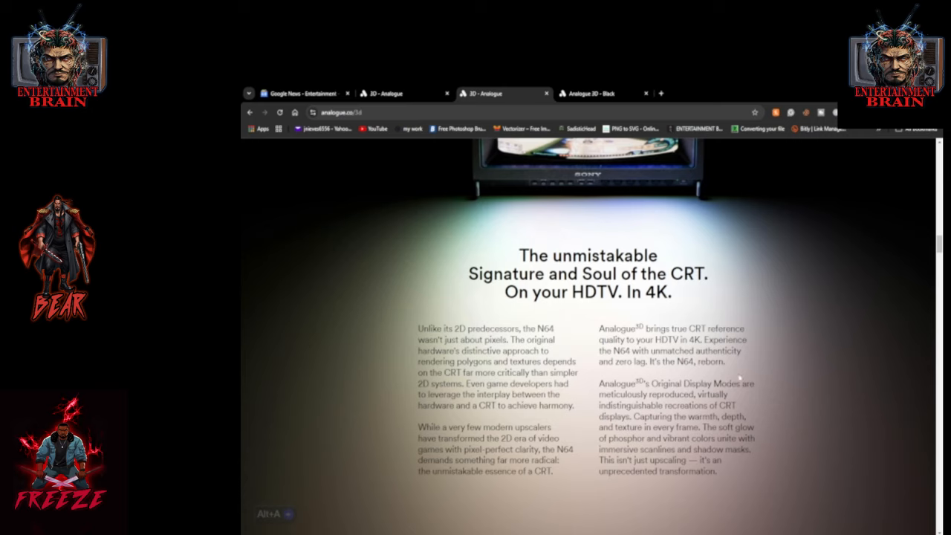
mouse_move(778, 372)
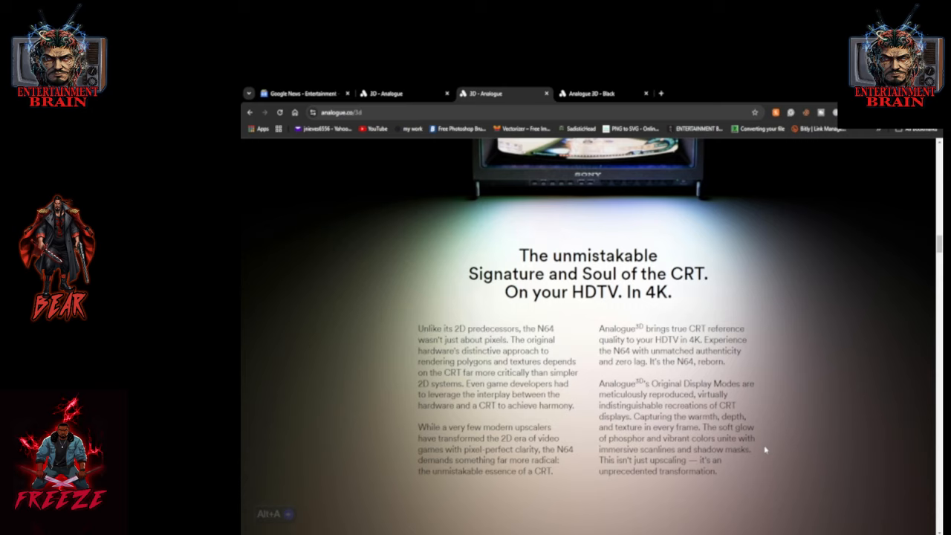
mouse_move(809, 425)
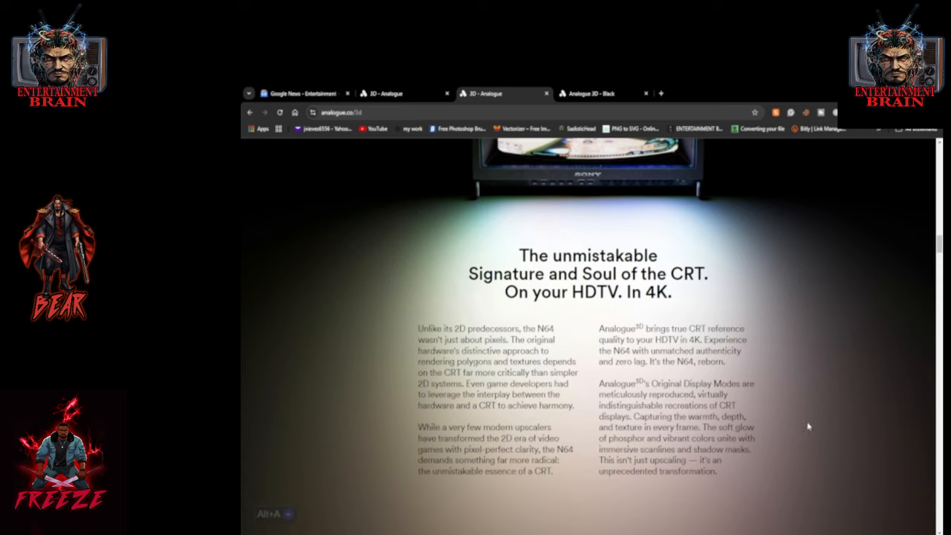
mouse_move(806, 425)
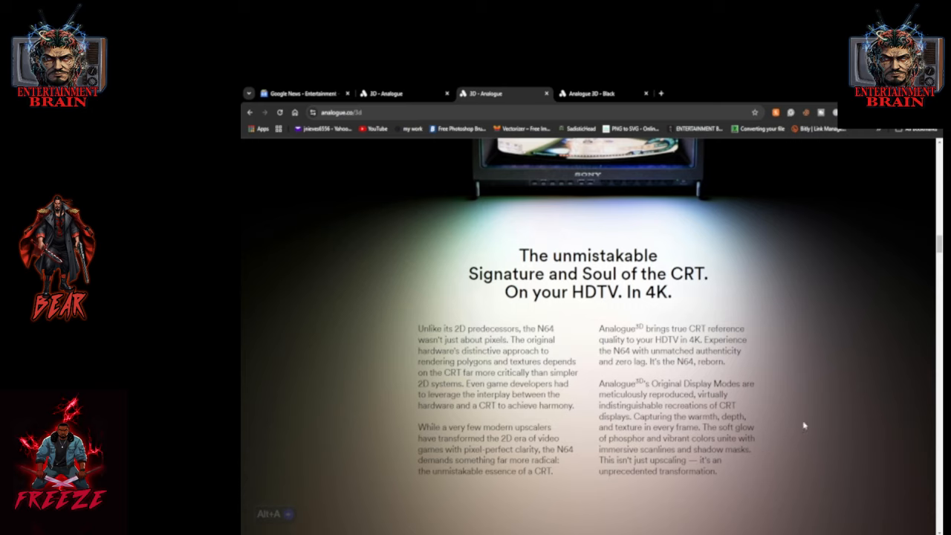
mouse_move(801, 460)
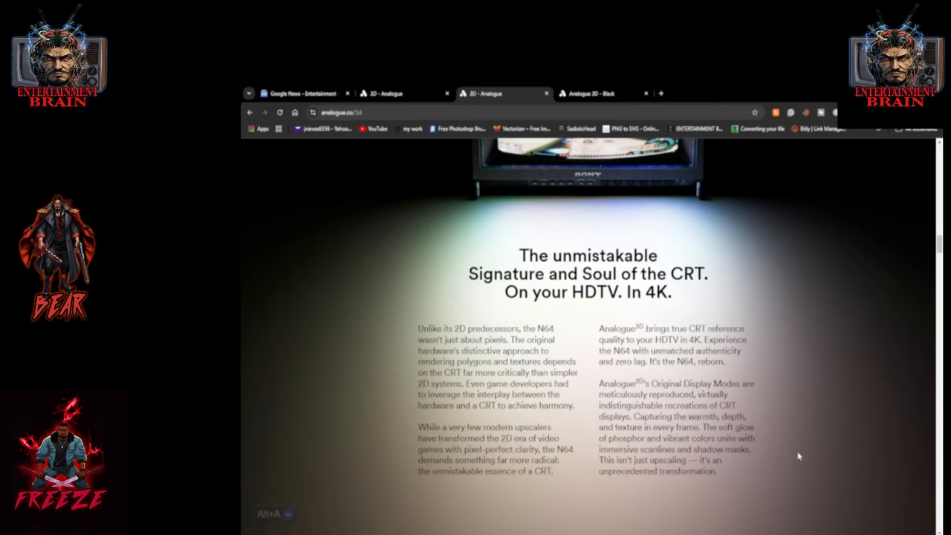
mouse_move(788, 453)
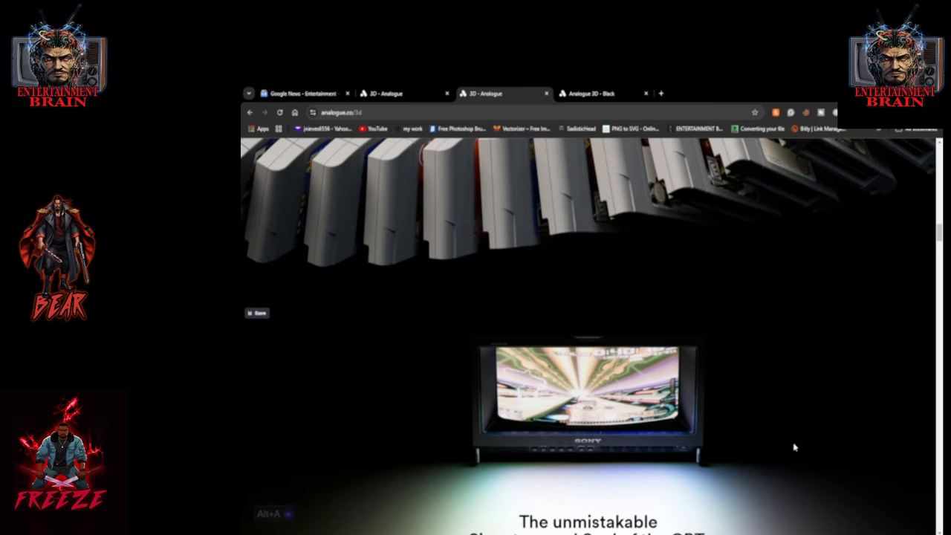
Step: Scroll the announcement past the console carousel toward the 100% Compatibility section
scroll(down, 3)
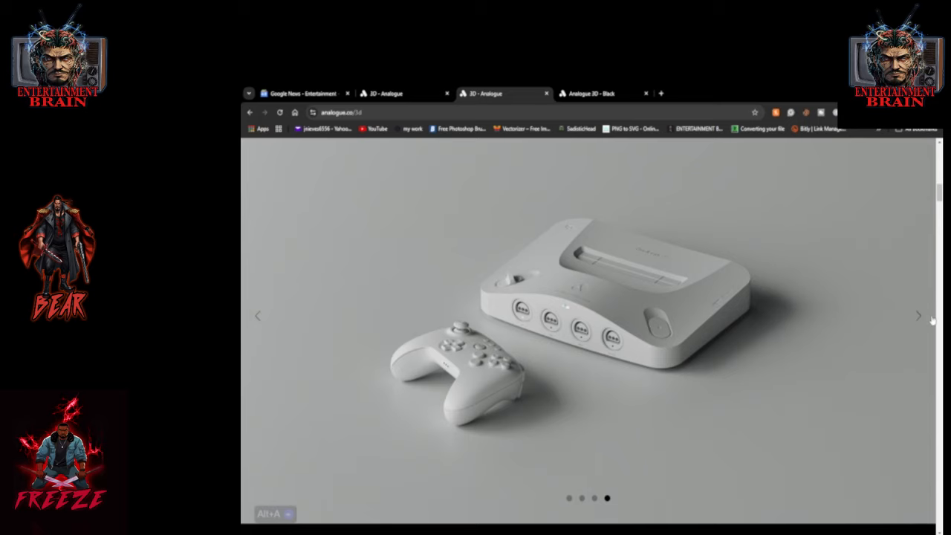
mouse_move(258, 325)
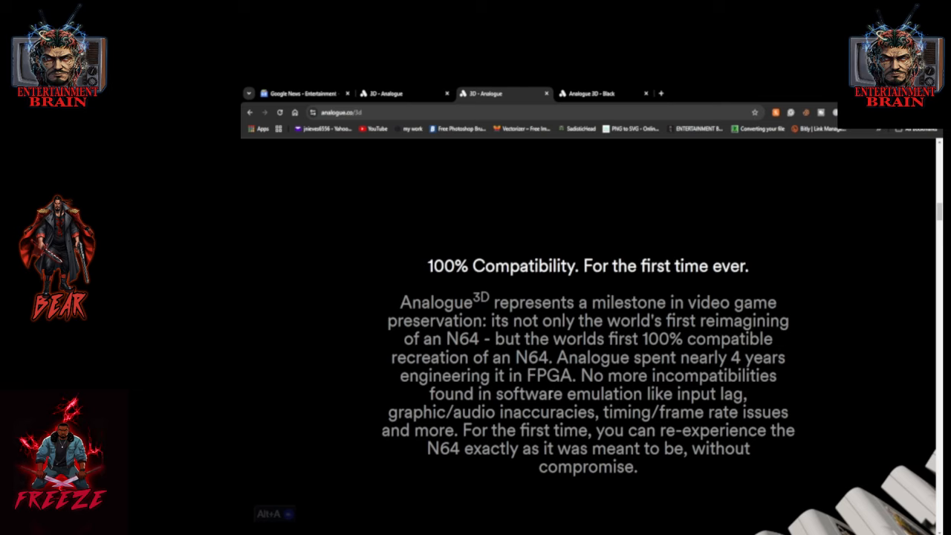
Step: Scroll on to the 8BitDo 64 Controller section describing the wireless N64-style controller
scroll(down, 3)
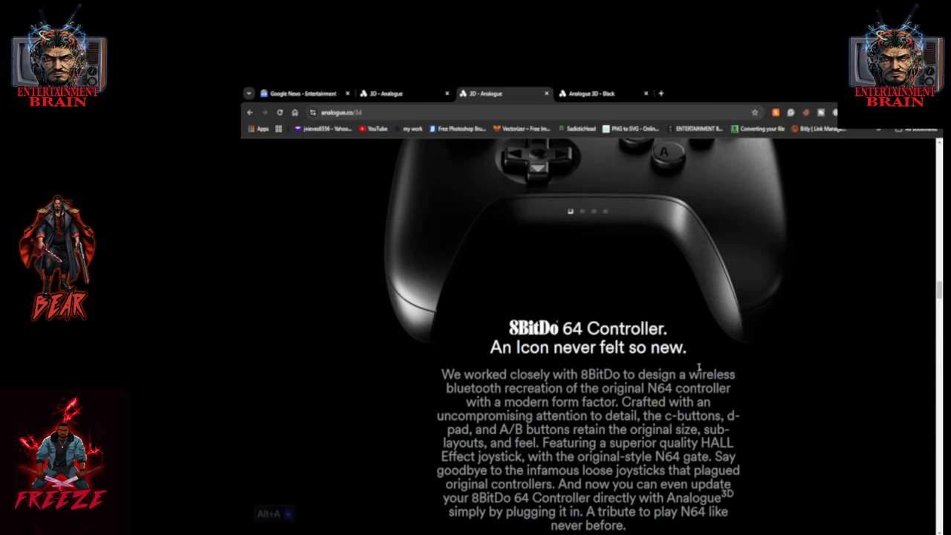
mouse_move(739, 505)
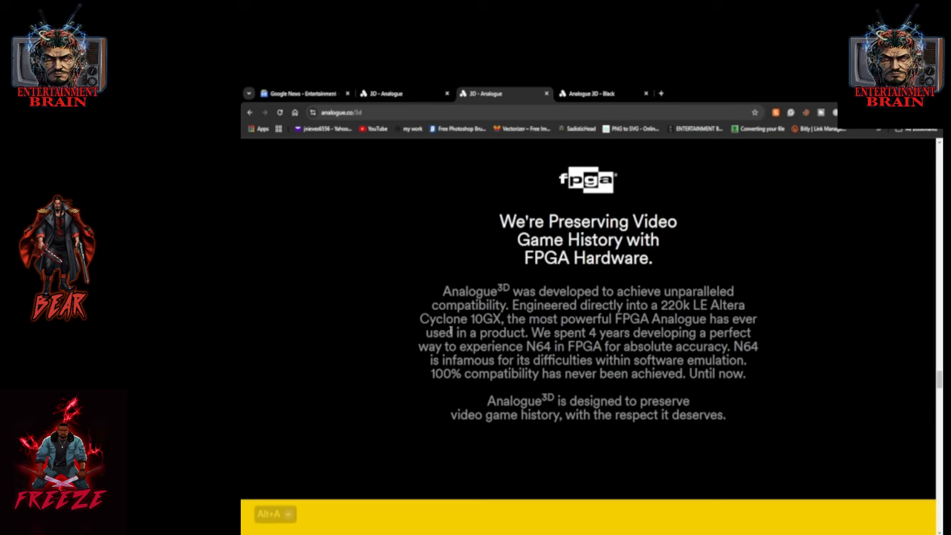
mouse_move(624, 324)
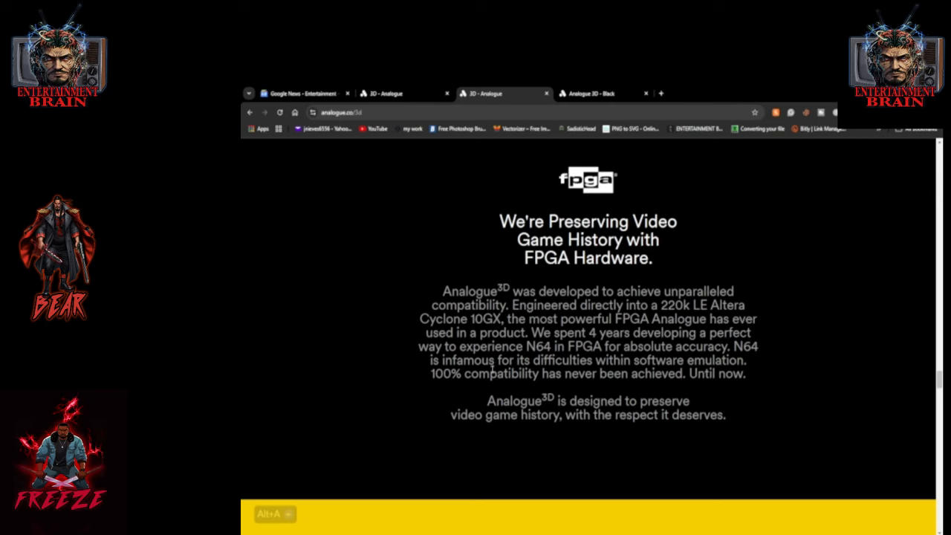
mouse_move(597, 354)
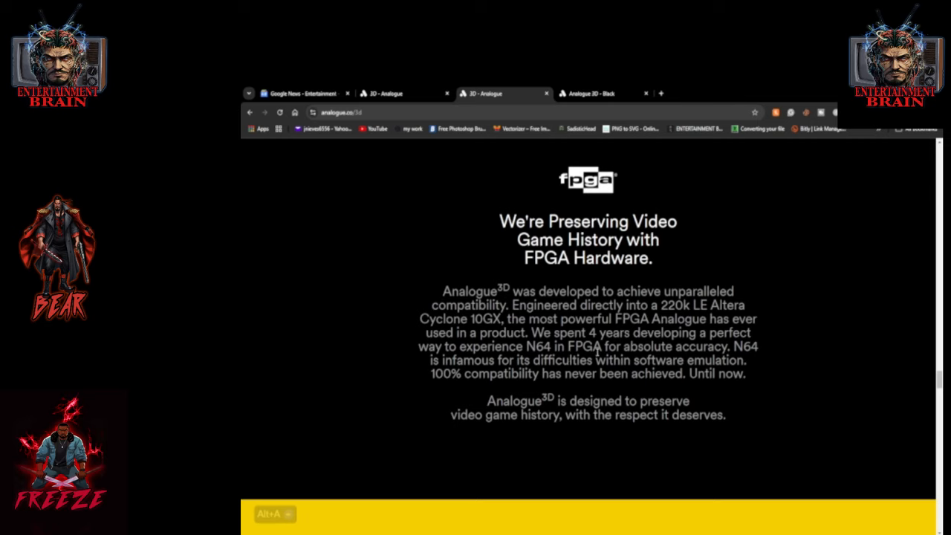
mouse_move(731, 361)
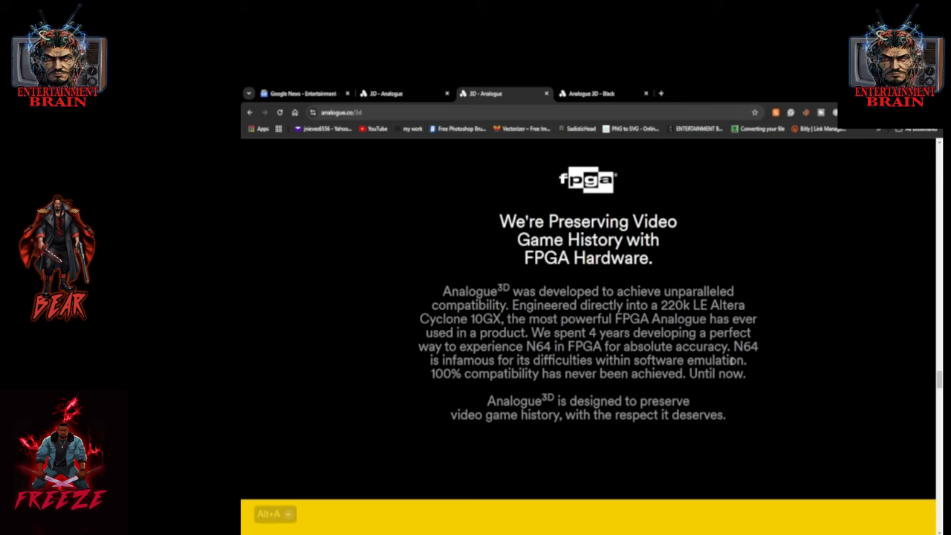
mouse_move(532, 386)
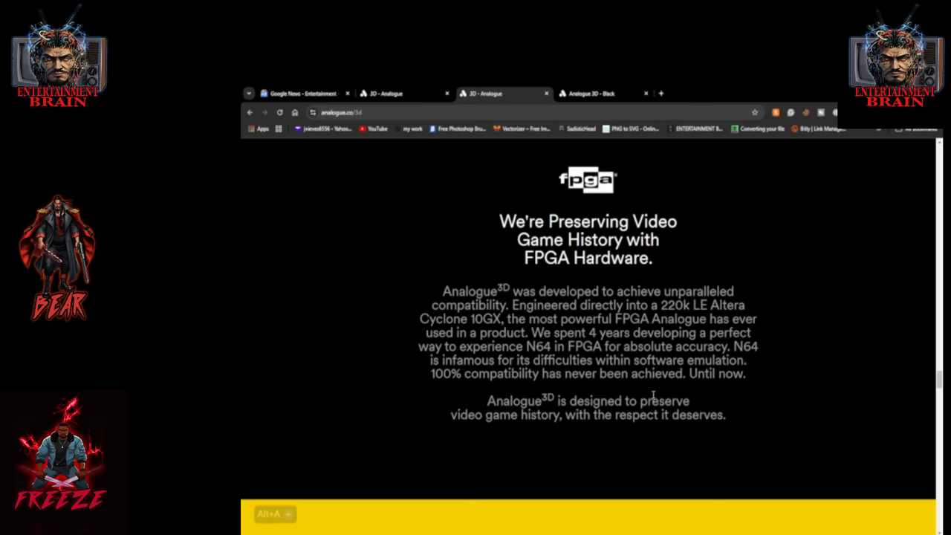
mouse_move(631, 472)
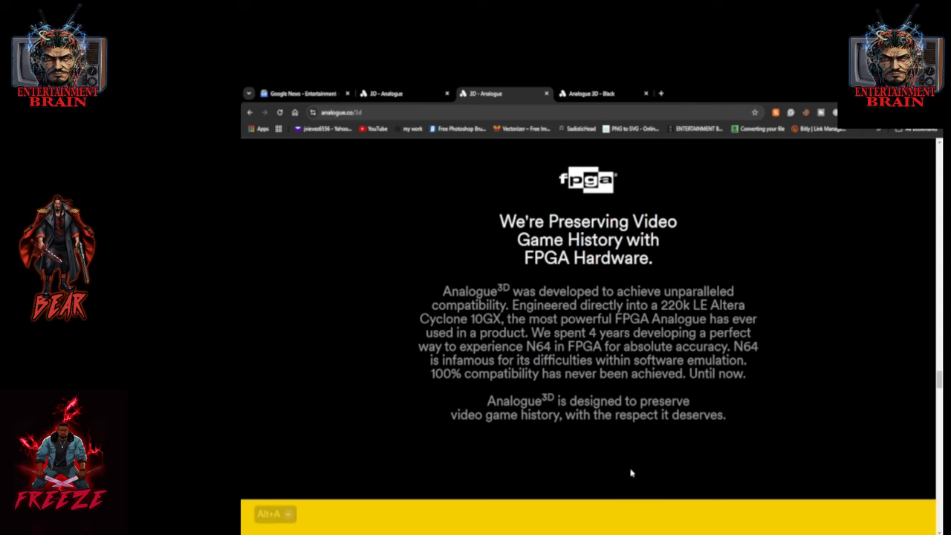
mouse_move(712, 440)
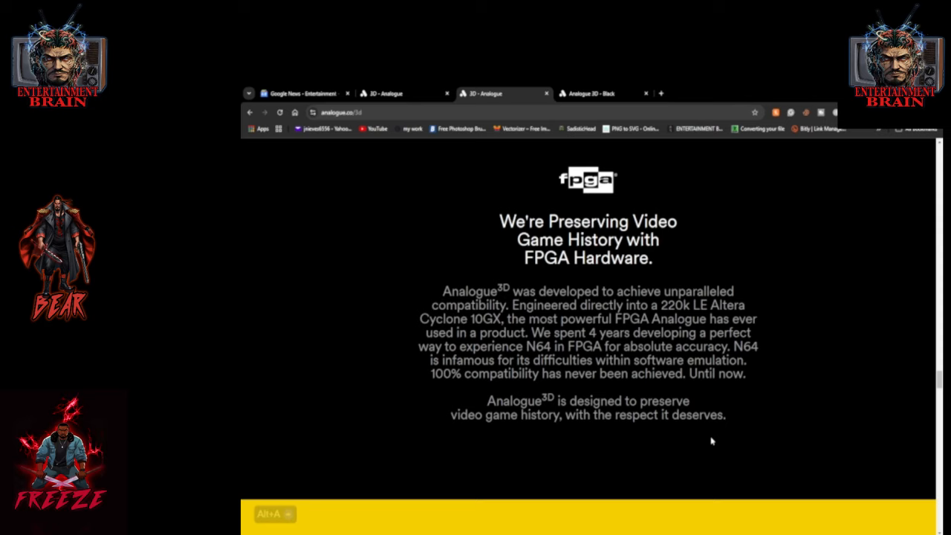
mouse_move(756, 439)
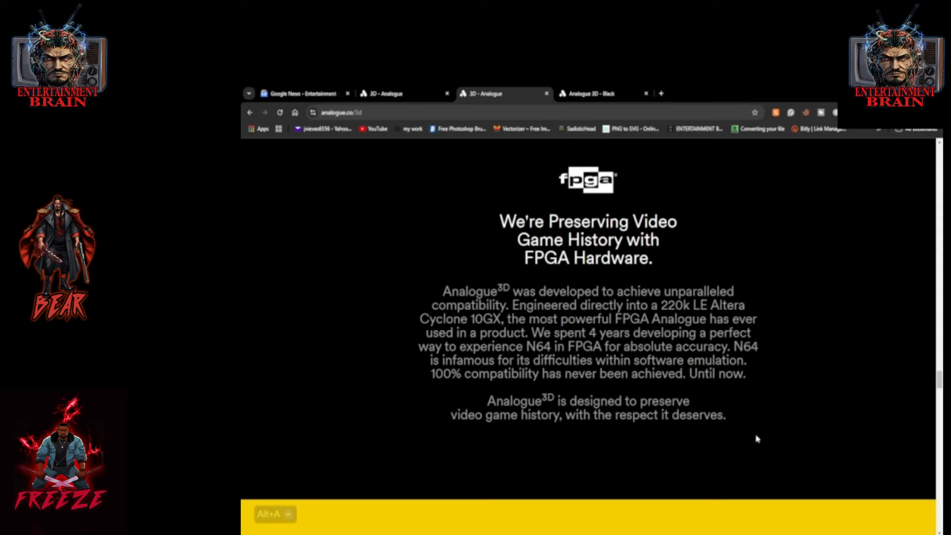
mouse_move(754, 404)
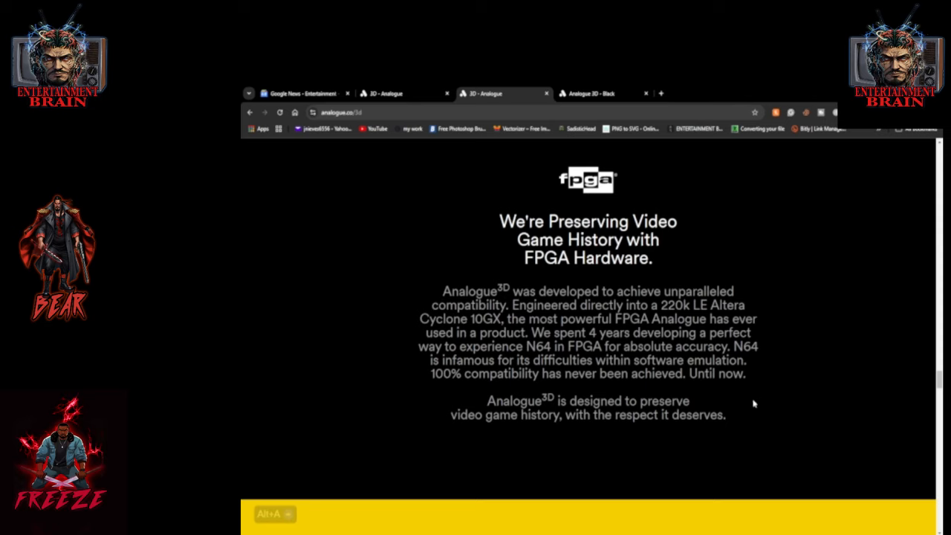